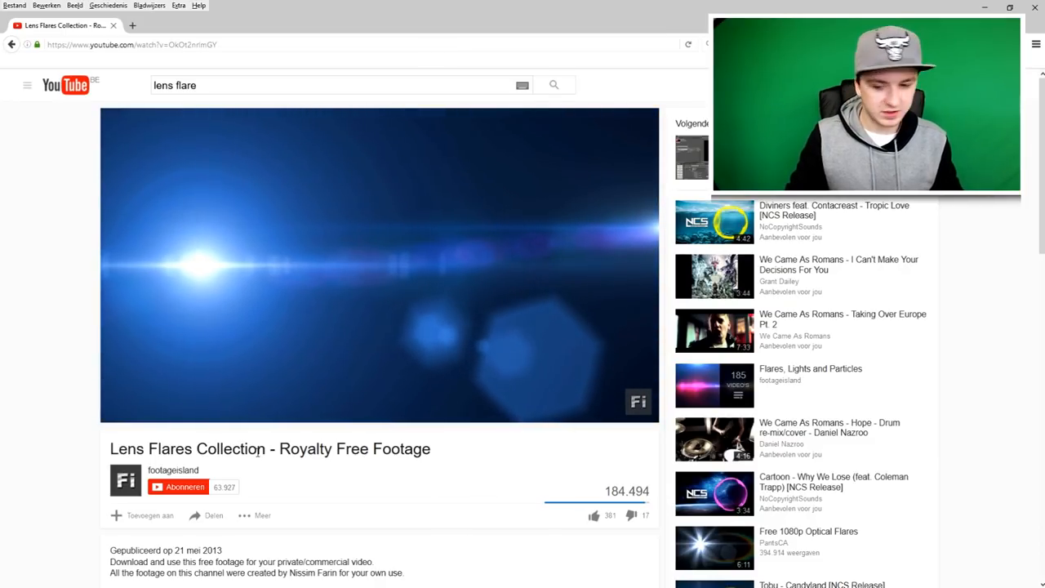
Step: Delete the lens flare clip's audio event on track 2 and return to the project start
{"action": "left_click", "coordinate": [380, 264]}
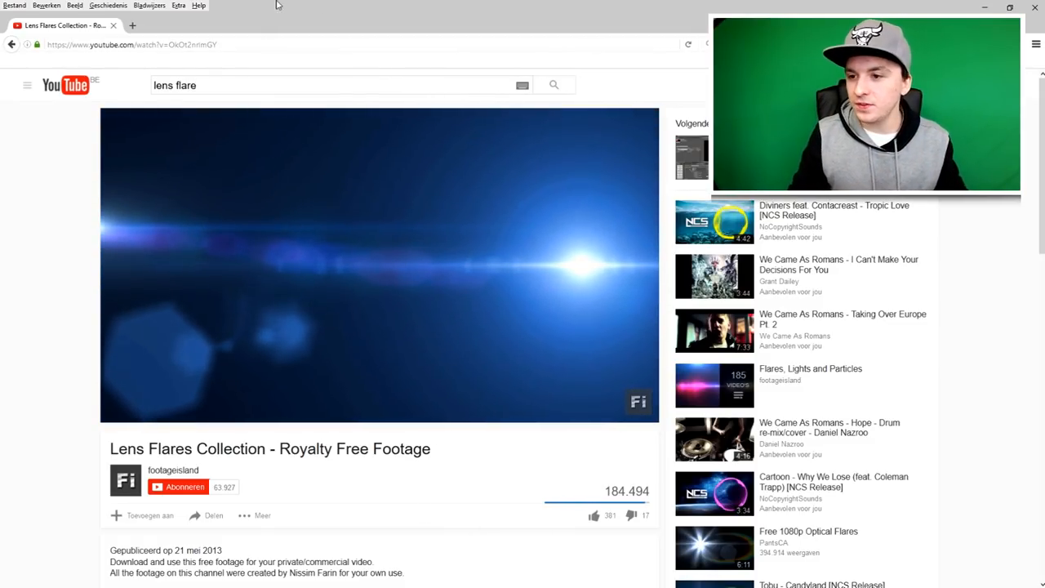
{"action": "left_click", "coordinate": [130, 44]}
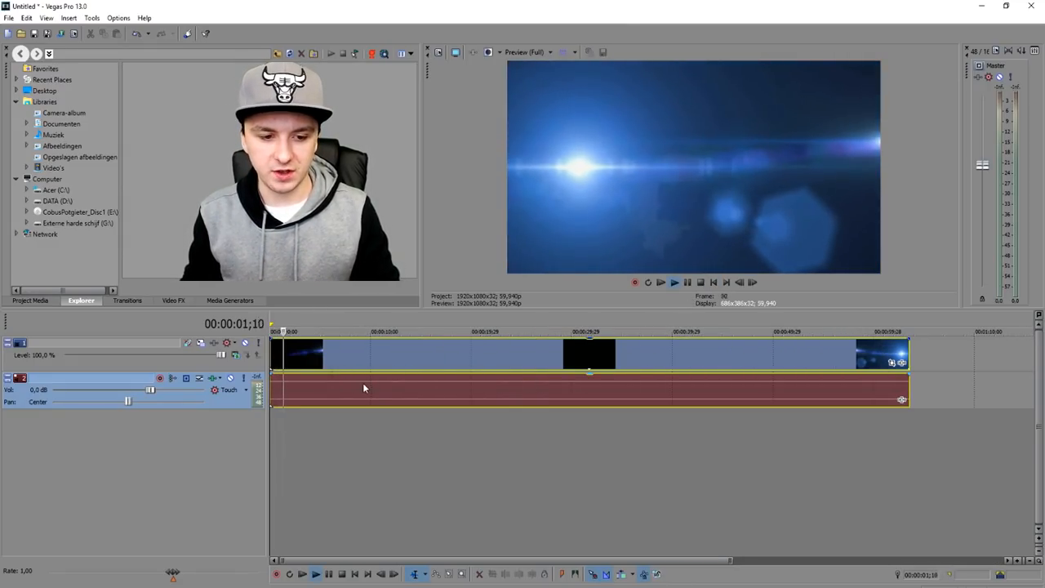
{"action": "left_click", "coordinate": [361, 332]}
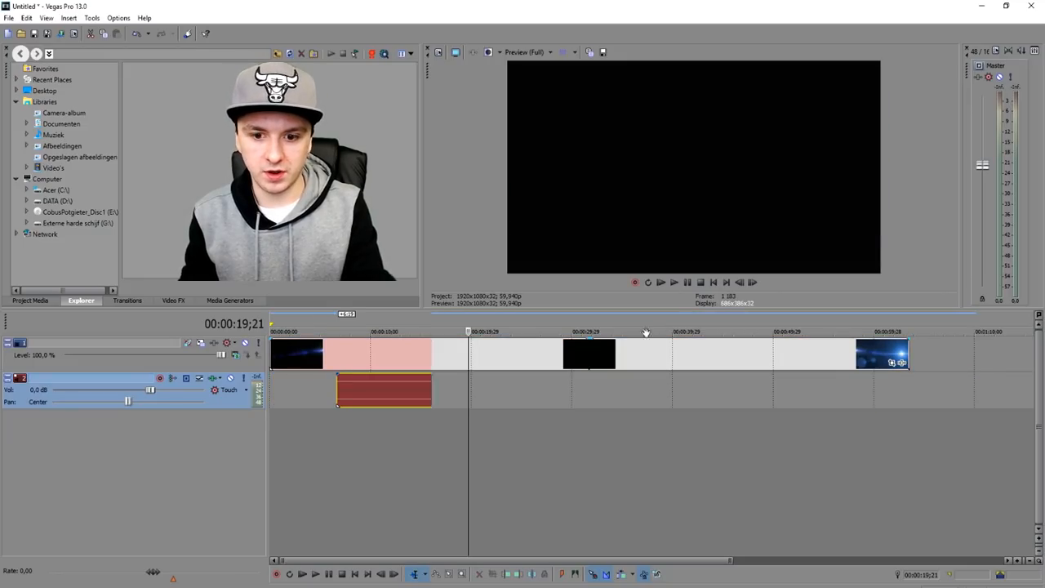
{"action": "left_click", "coordinate": [713, 282]}
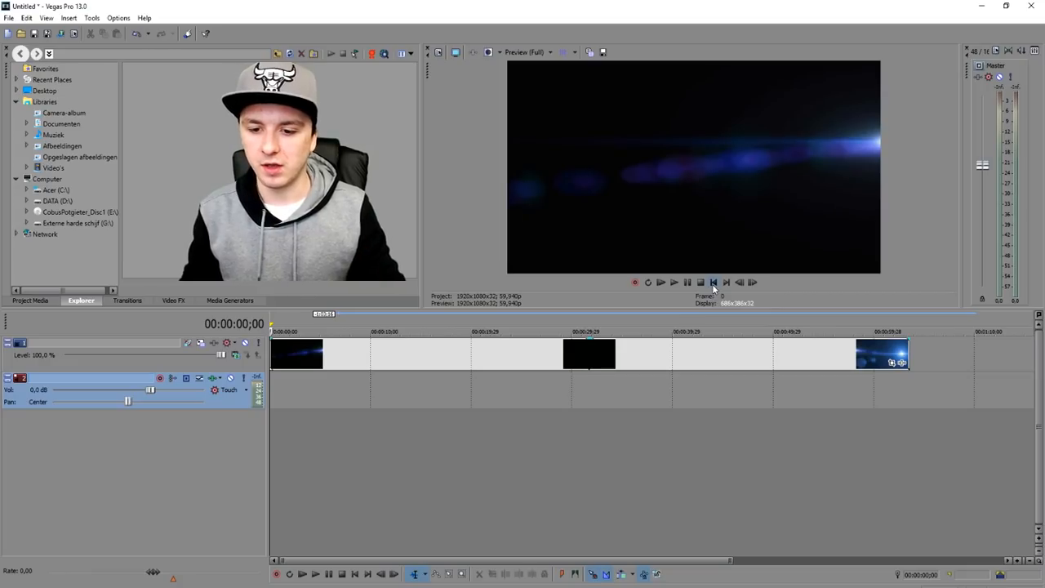
{"action": "mouse_move", "coordinate": [713, 283]}
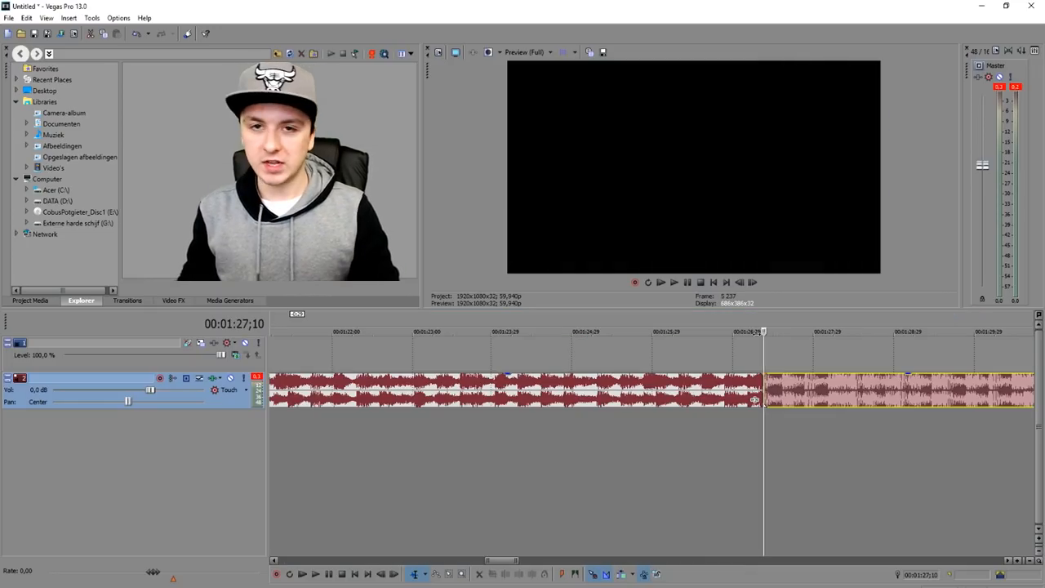
Step: Return the playhead to the project start around the five-second faded music and video
{"action": "left_click", "coordinate": [674, 281]}
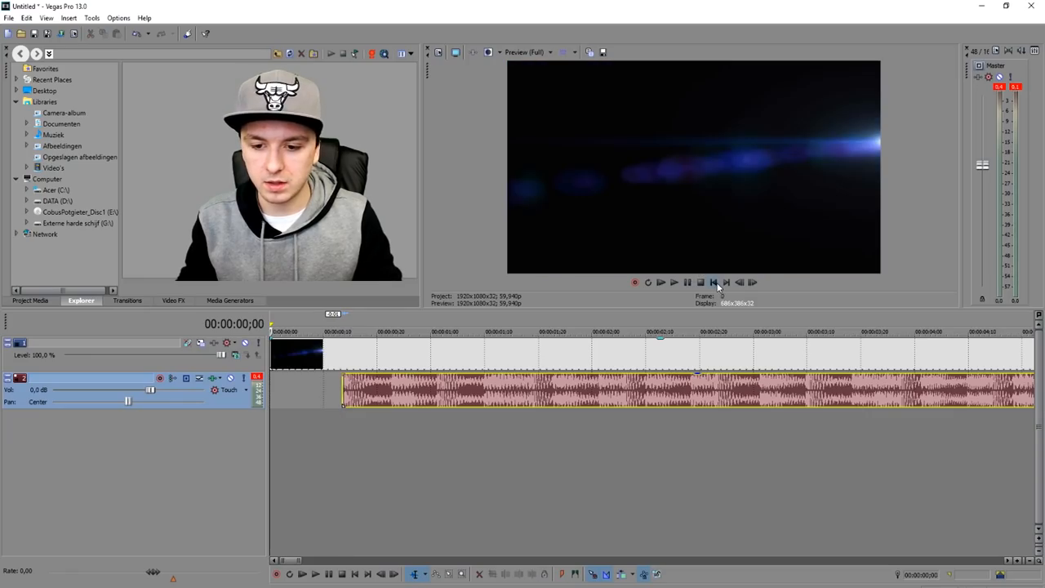
{"action": "left_click", "coordinate": [673, 282]}
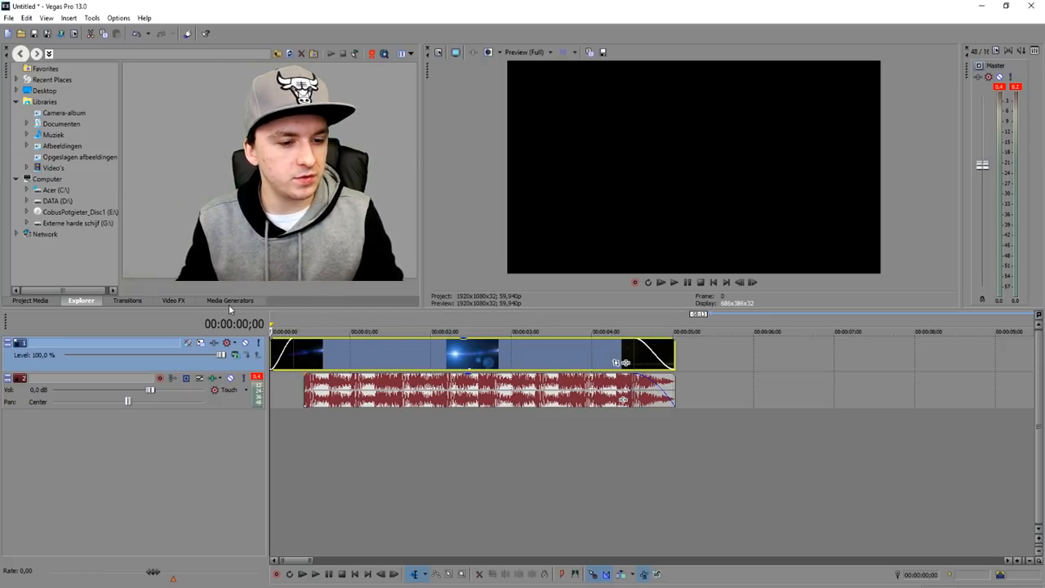
Step: Add a Titles & Text event from generated media reading 'JustAlexHalford'
{"action": "left_click", "coordinate": [229, 299]}
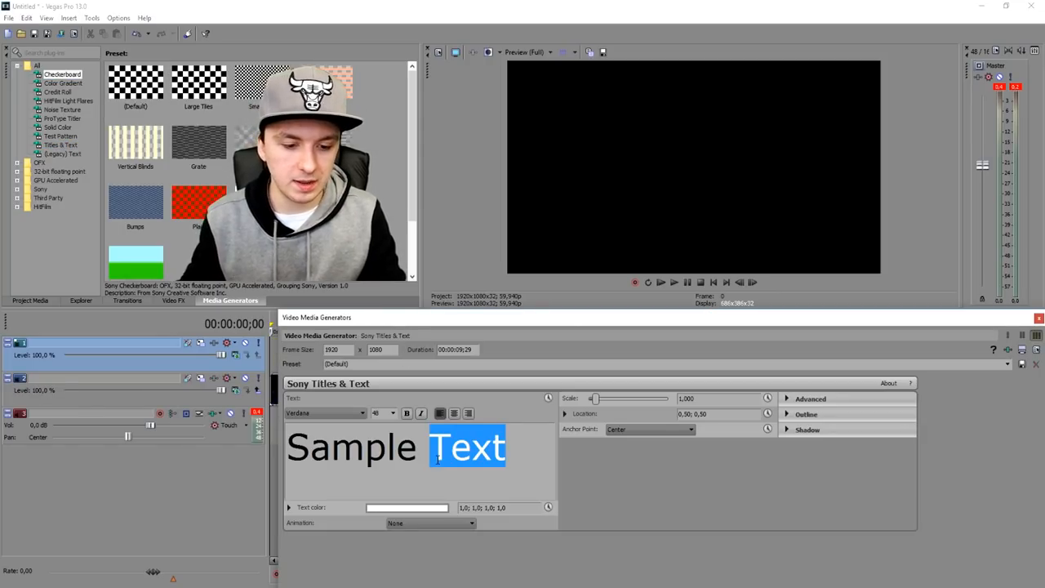
{"action": "type", "text": "JustA"}
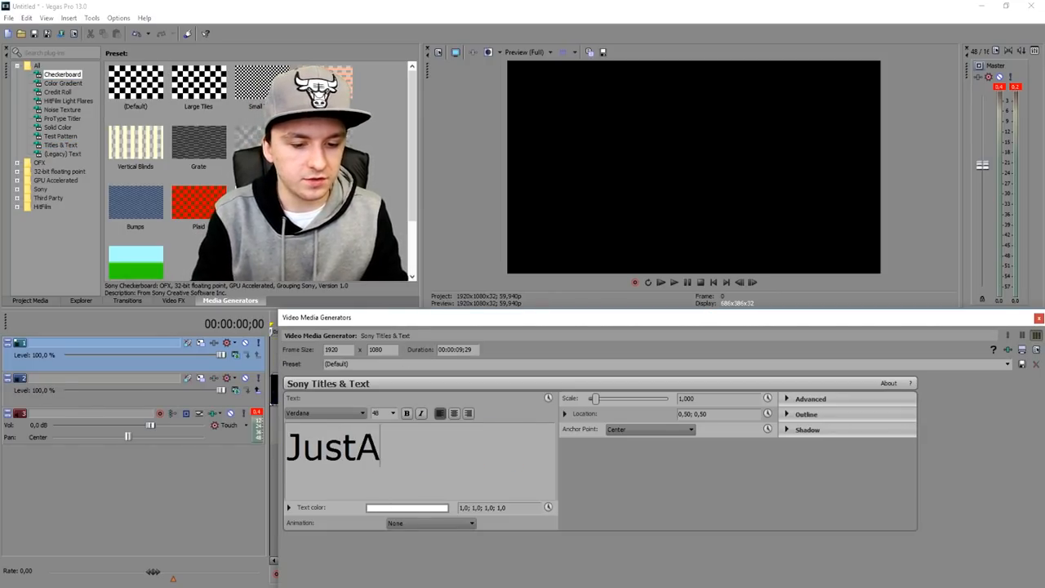
{"action": "type", "text": "lexHalford"}
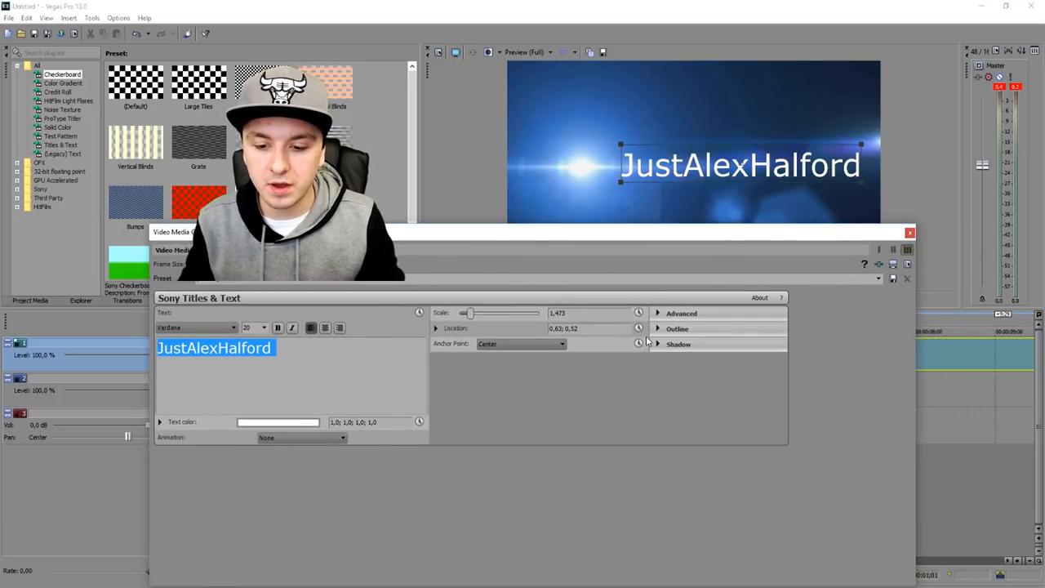
Step: Give the title a black 5.17-wide outline and the Vice Presidents font
{"action": "left_click", "coordinate": [658, 328]}
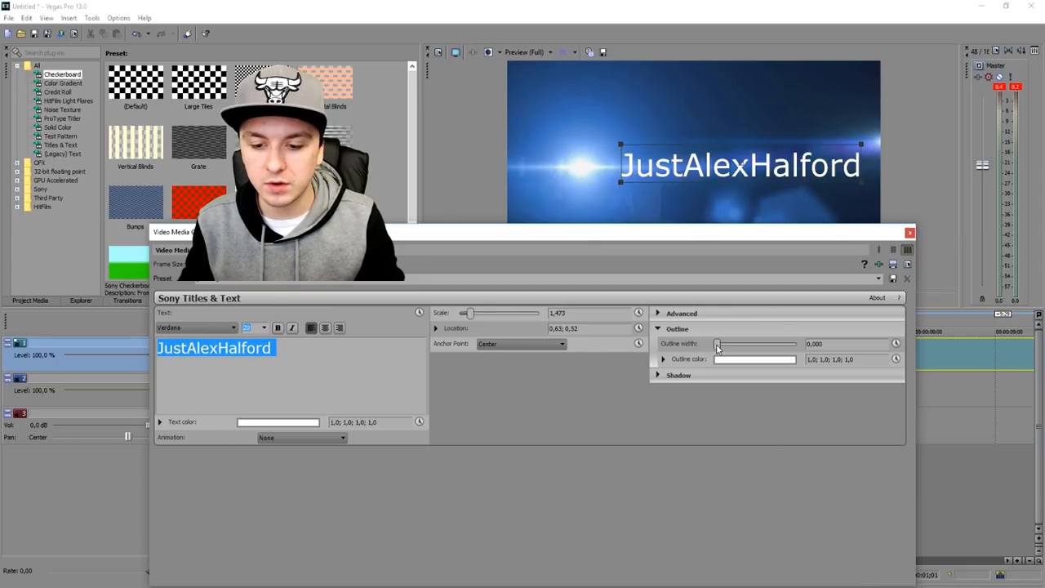
{"action": "left_click", "coordinate": [754, 360]}
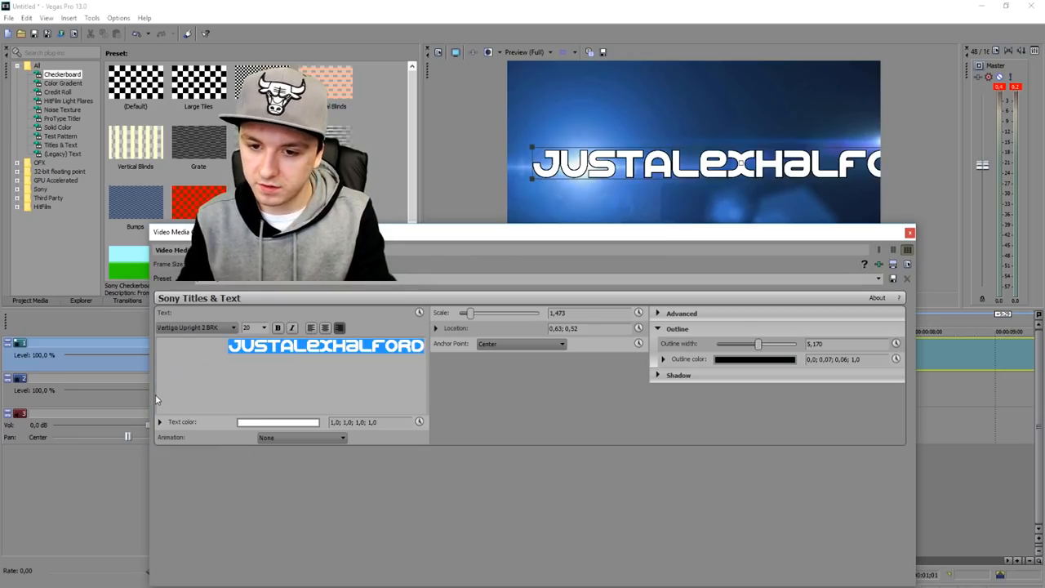
{"action": "left_click", "coordinate": [196, 328]}
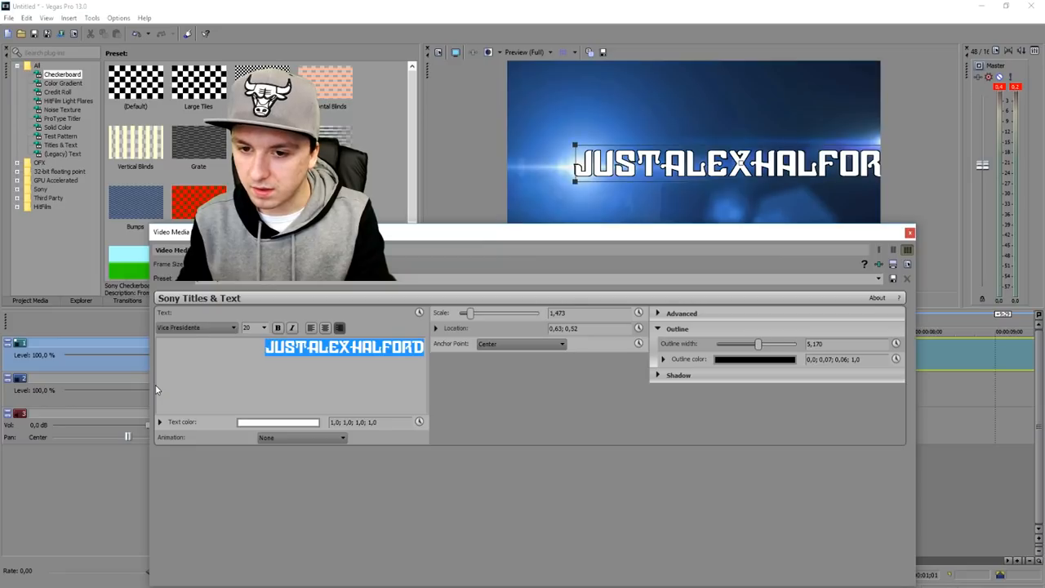
{"action": "left_click", "coordinate": [910, 232]}
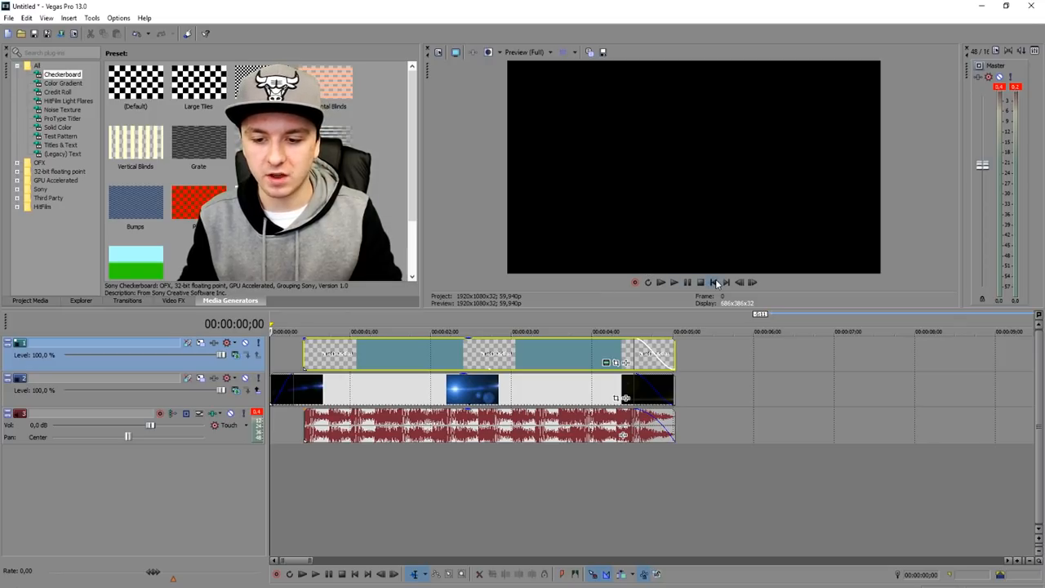
{"action": "mouse_move", "coordinate": [678, 315]}
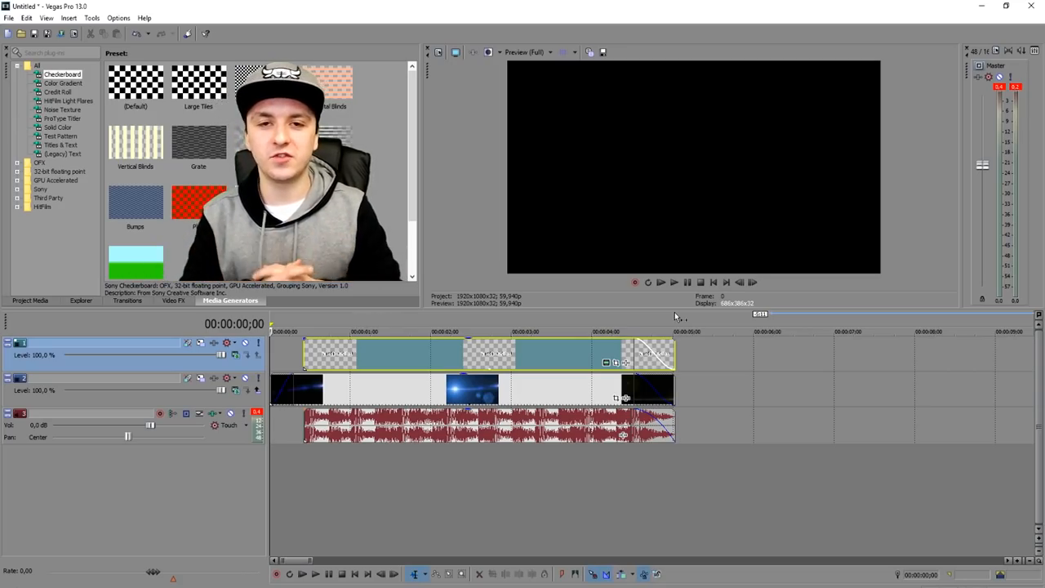